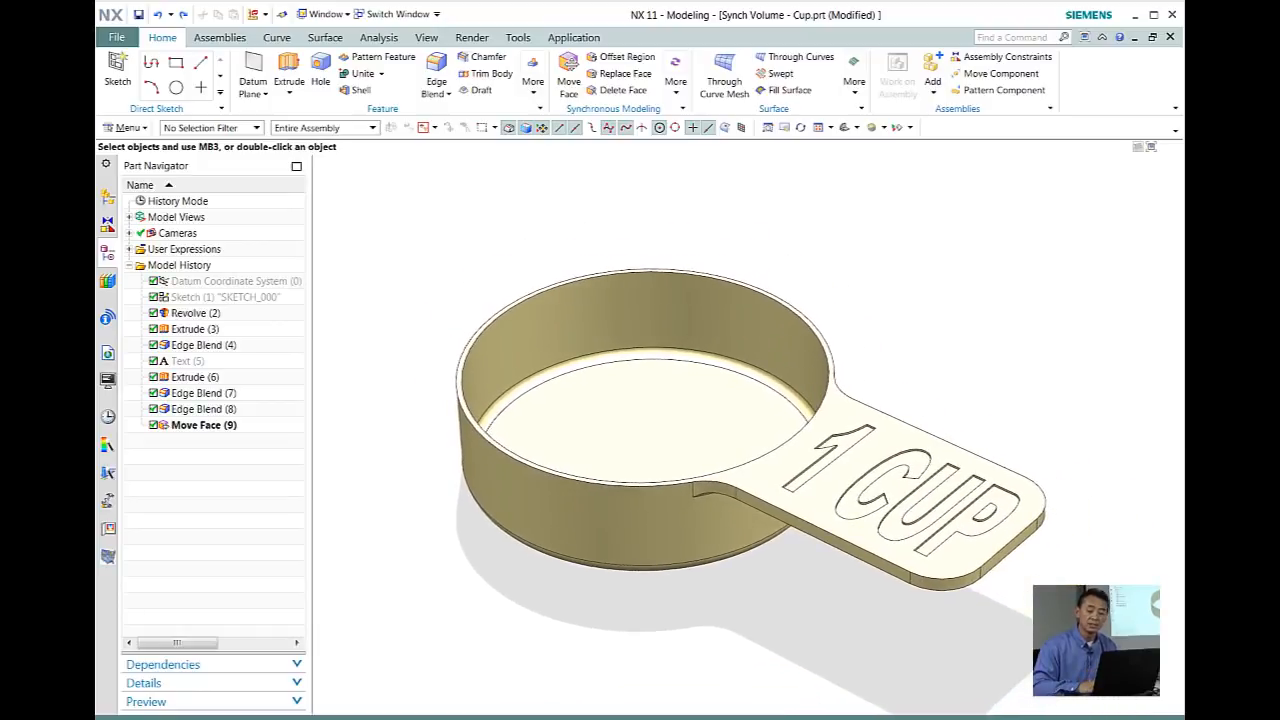
Open the Delete Face dialog on the measuring cup model.
{"action": "right_click", "coordinate": [1174, 128]}
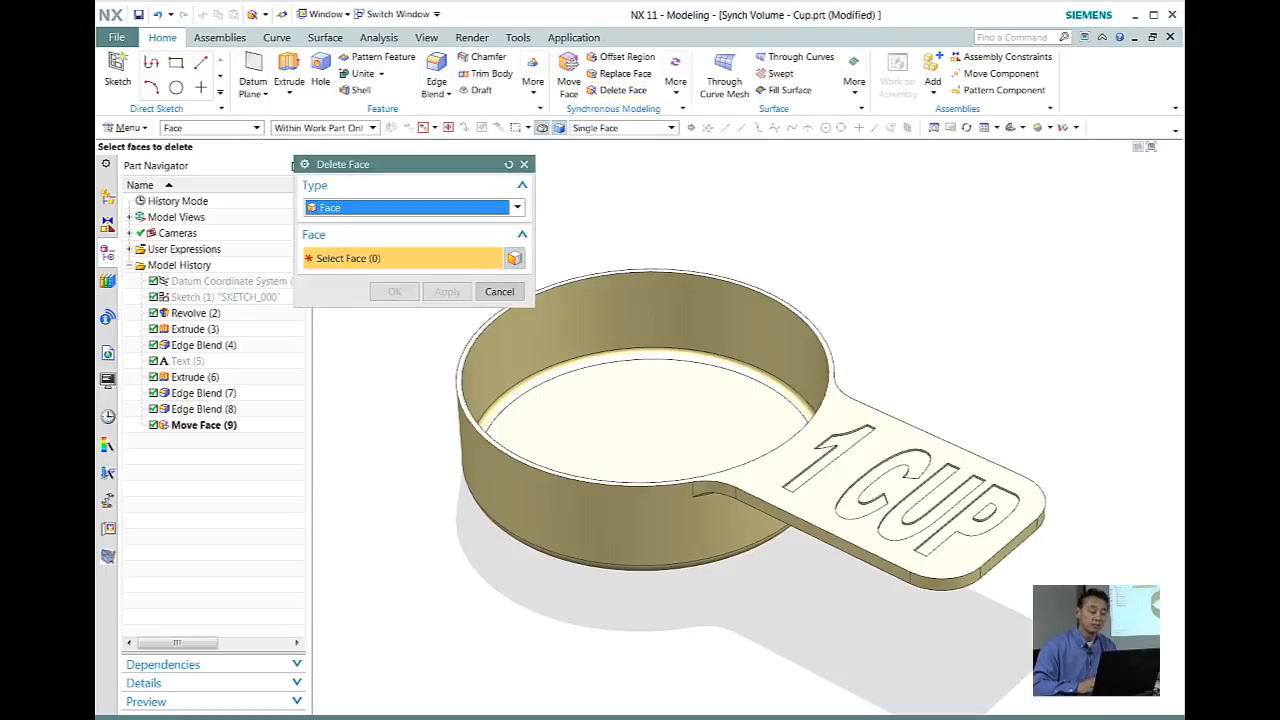
Delete the cup's 43 wall and handle faces, leaving a solid cylinder.
{"action": "left_click", "coordinate": [640, 340]}
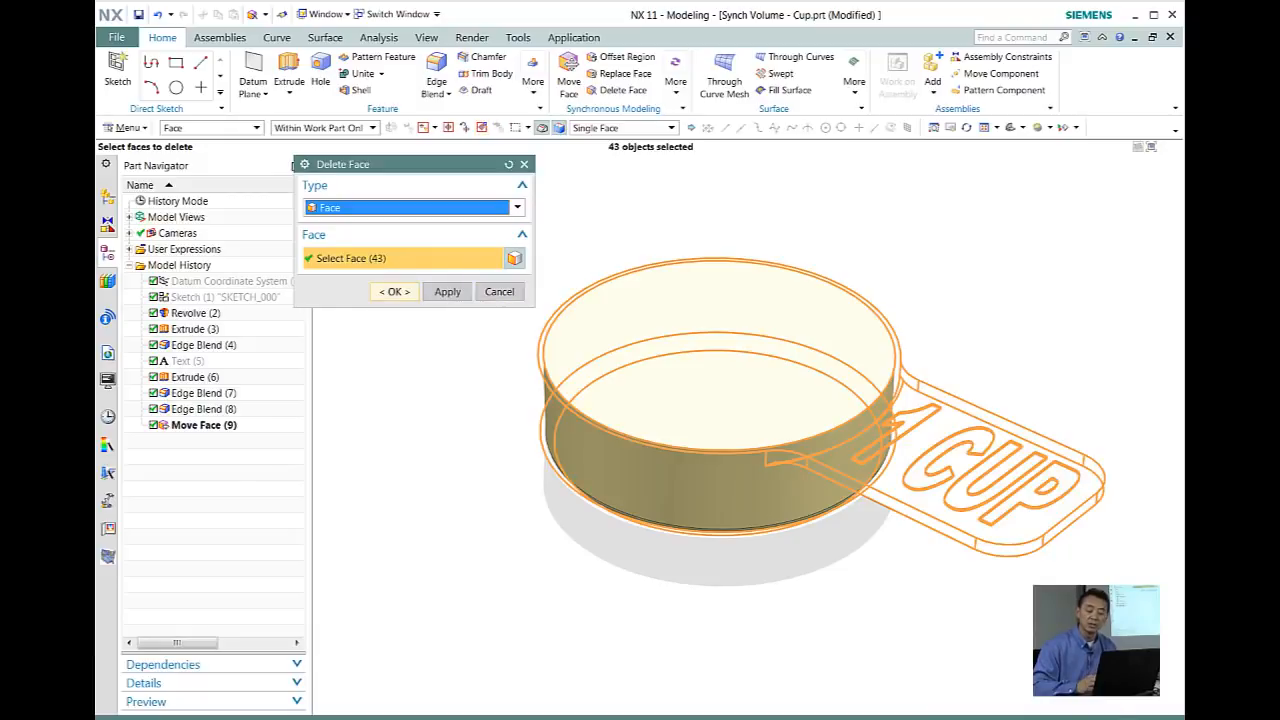
{"action": "left_click", "coordinate": [393, 291]}
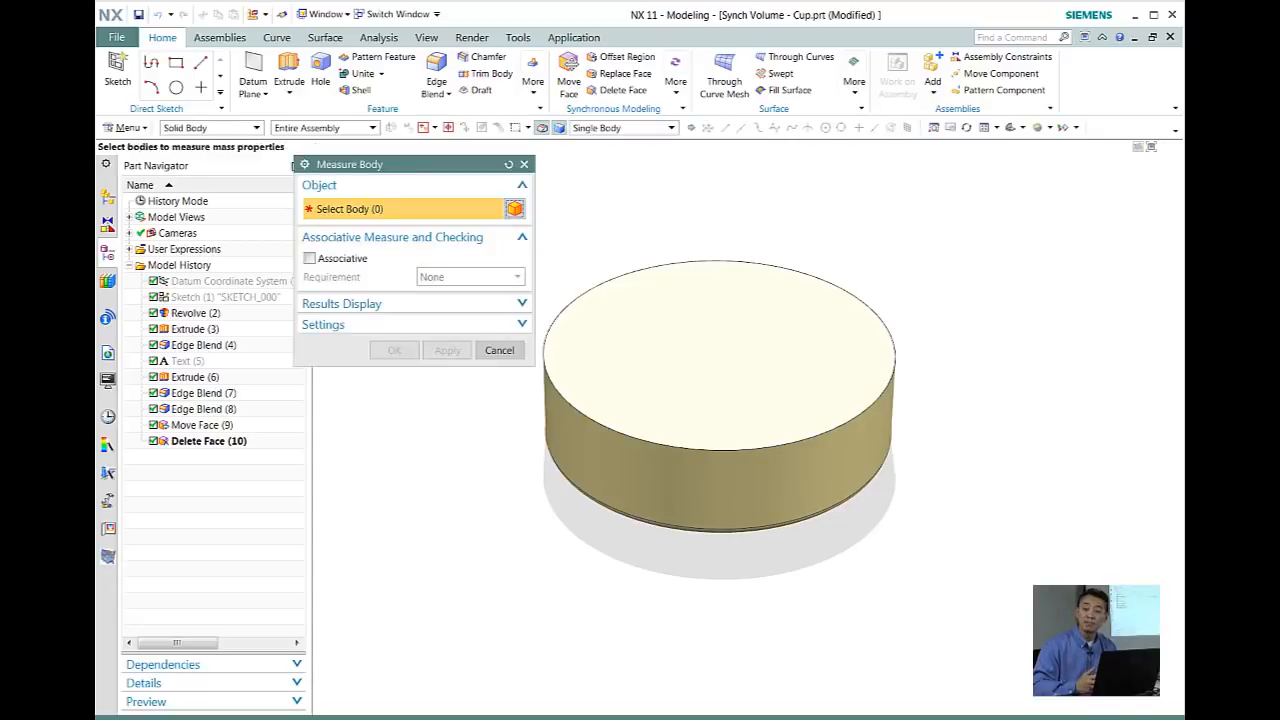
{"action": "left_click", "coordinate": [715, 400]}
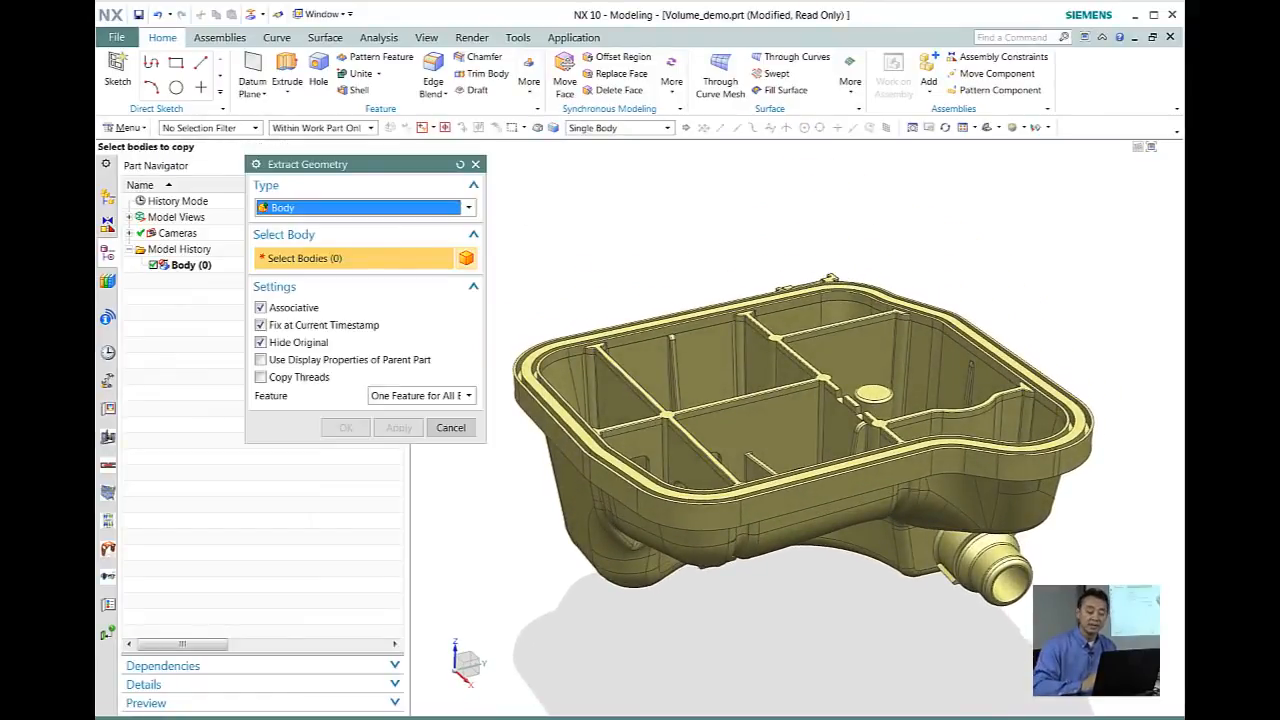
Extract a copy of the housing body and start Edit Object Display selection.
{"action": "left_click", "coordinate": [820, 420]}
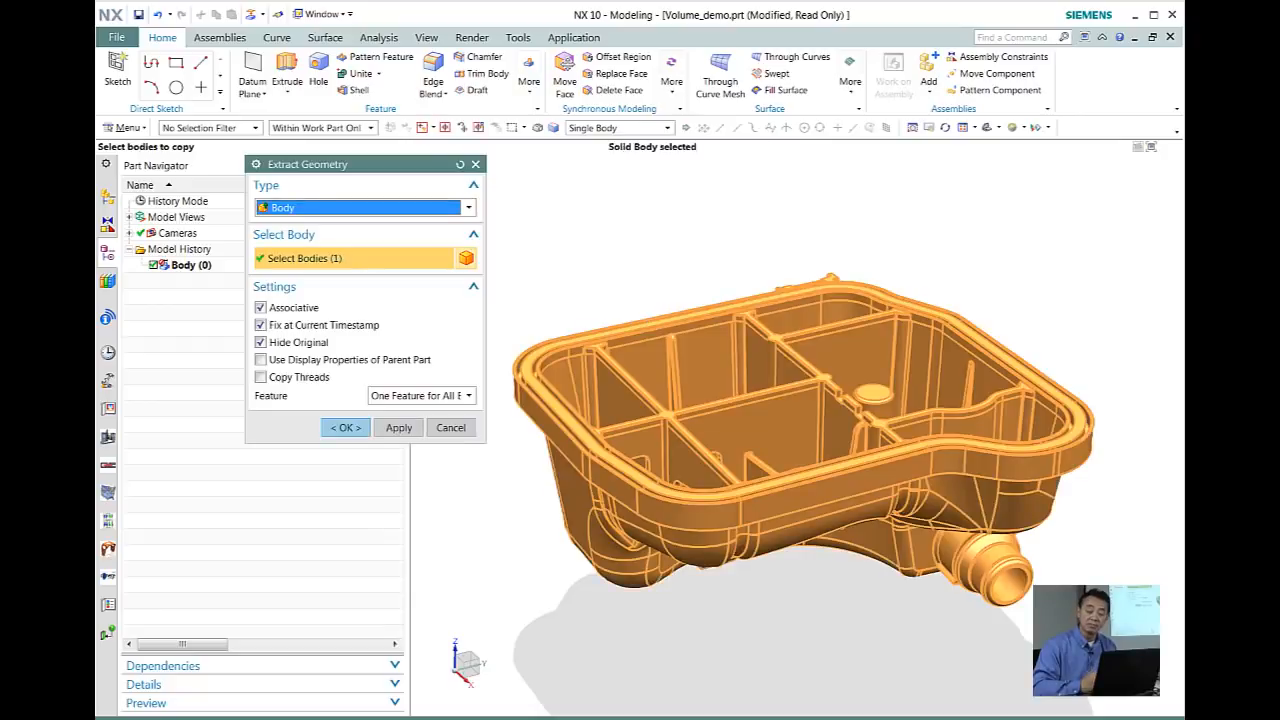
{"action": "left_click", "coordinate": [344, 427]}
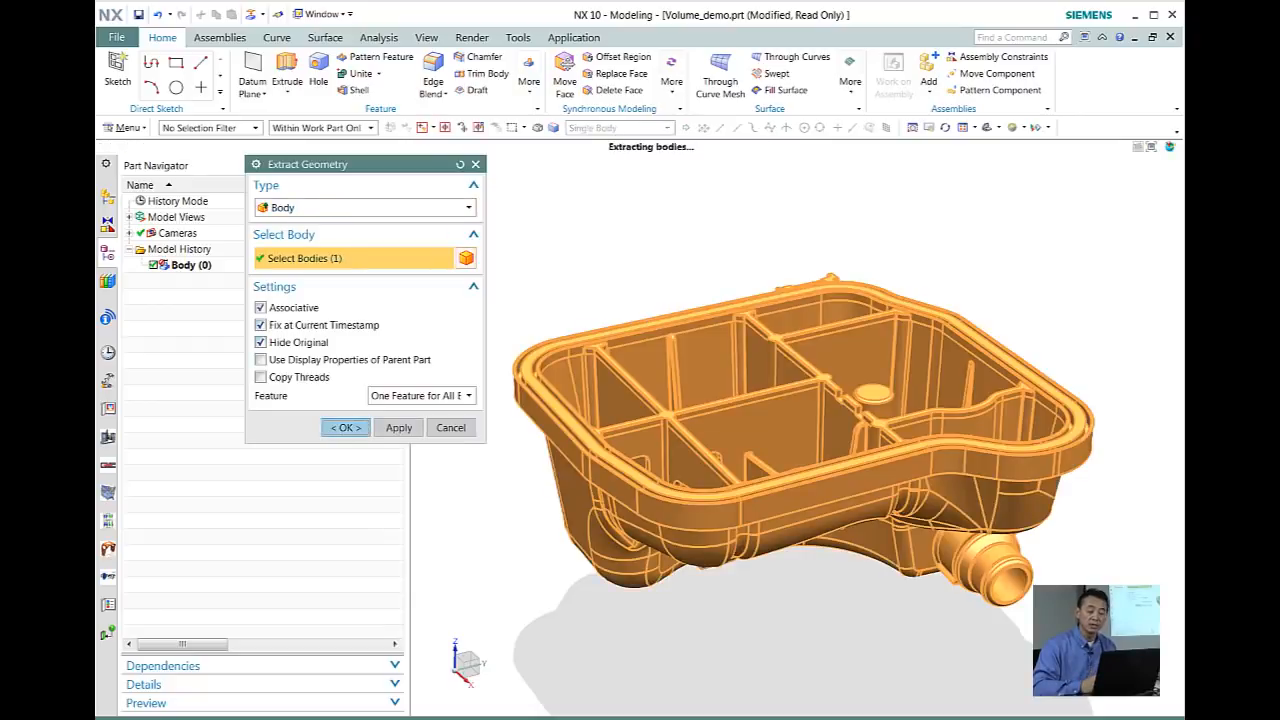
{"action": "left_click", "coordinate": [345, 427]}
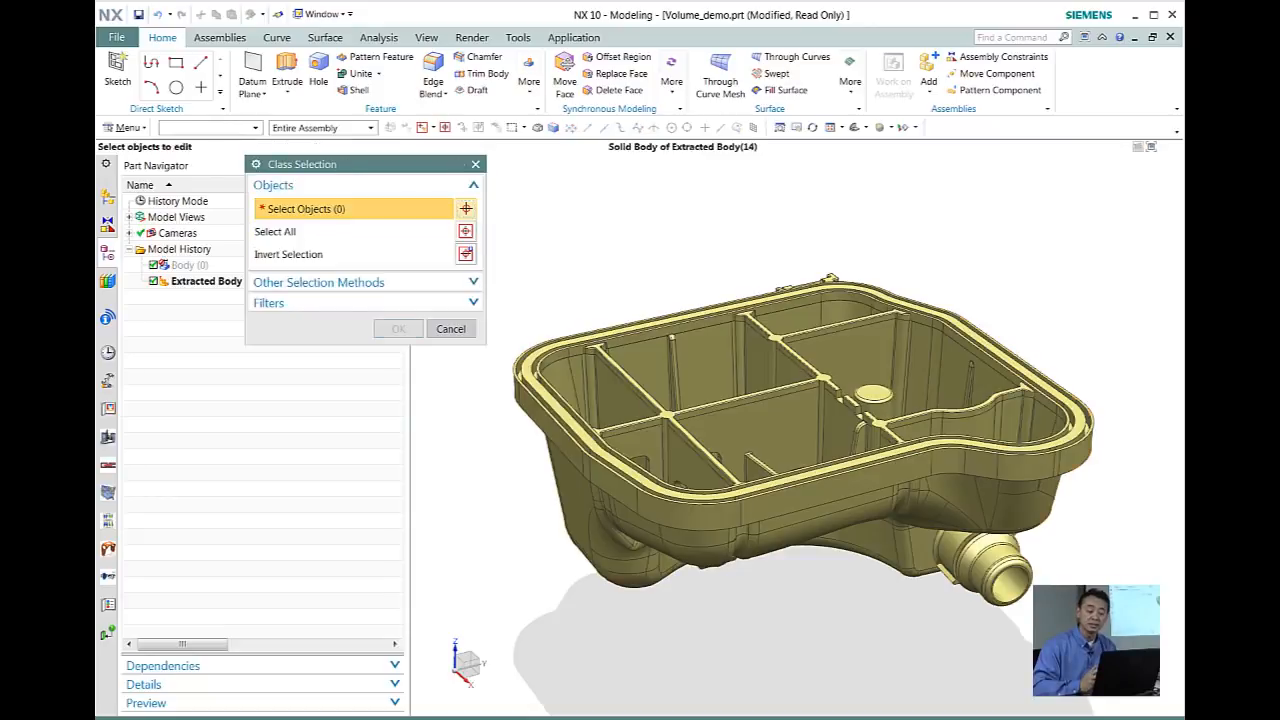
Color the extracted housing body blue and make it 43 translucent.
{"action": "left_click", "coordinate": [398, 328]}
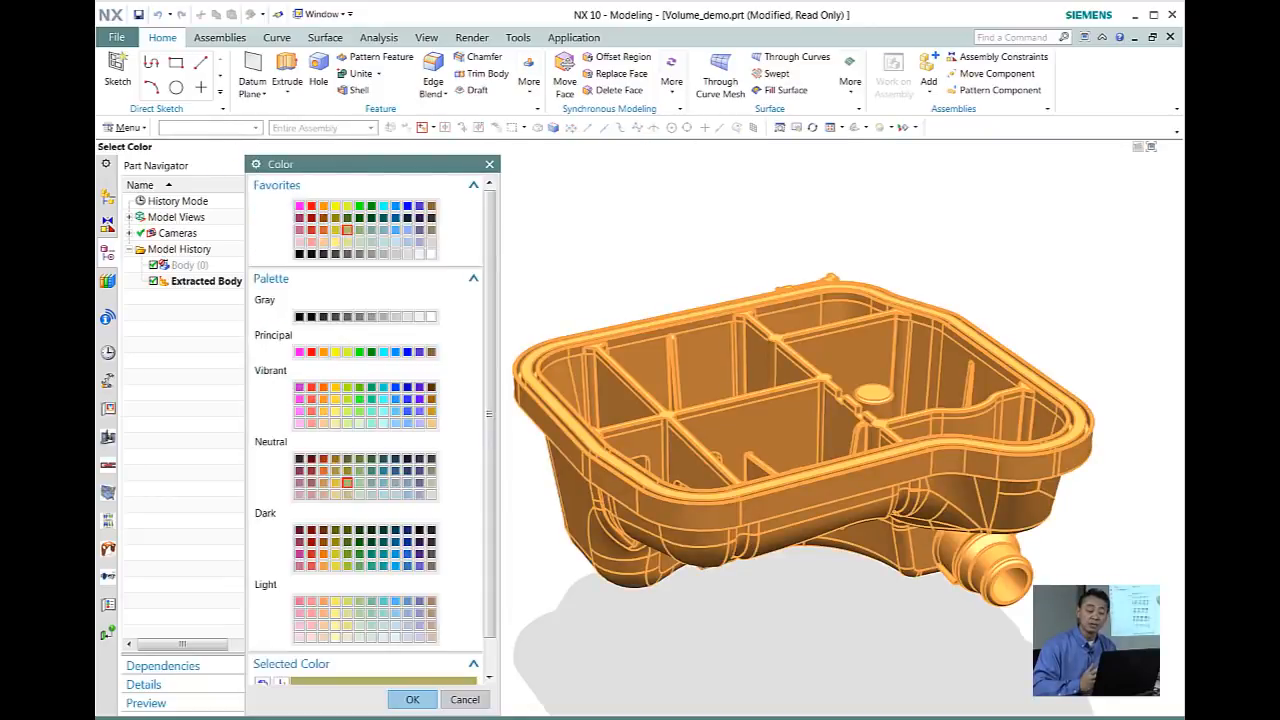
{"action": "left_click", "coordinate": [412, 699]}
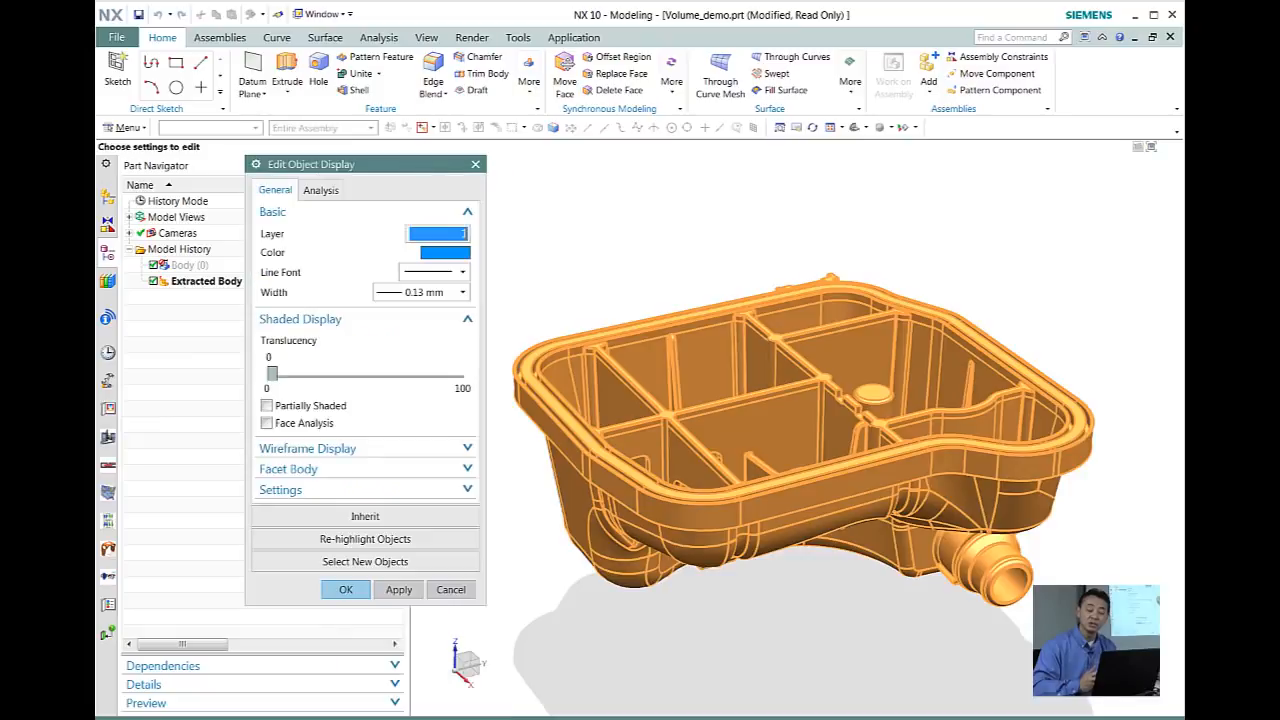
{"action": "left_click", "coordinate": [345, 589]}
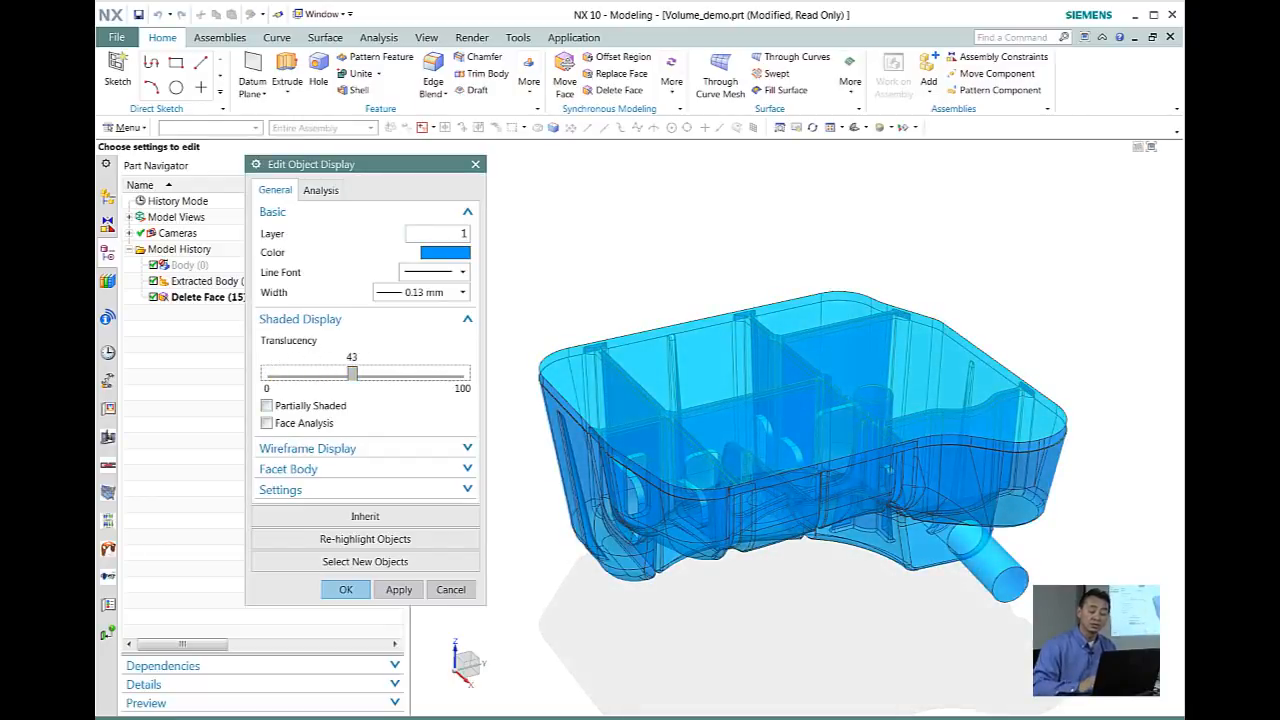
Apply the display edits so the blue volume shows inside the housing.
{"action": "left_click", "coordinate": [345, 589]}
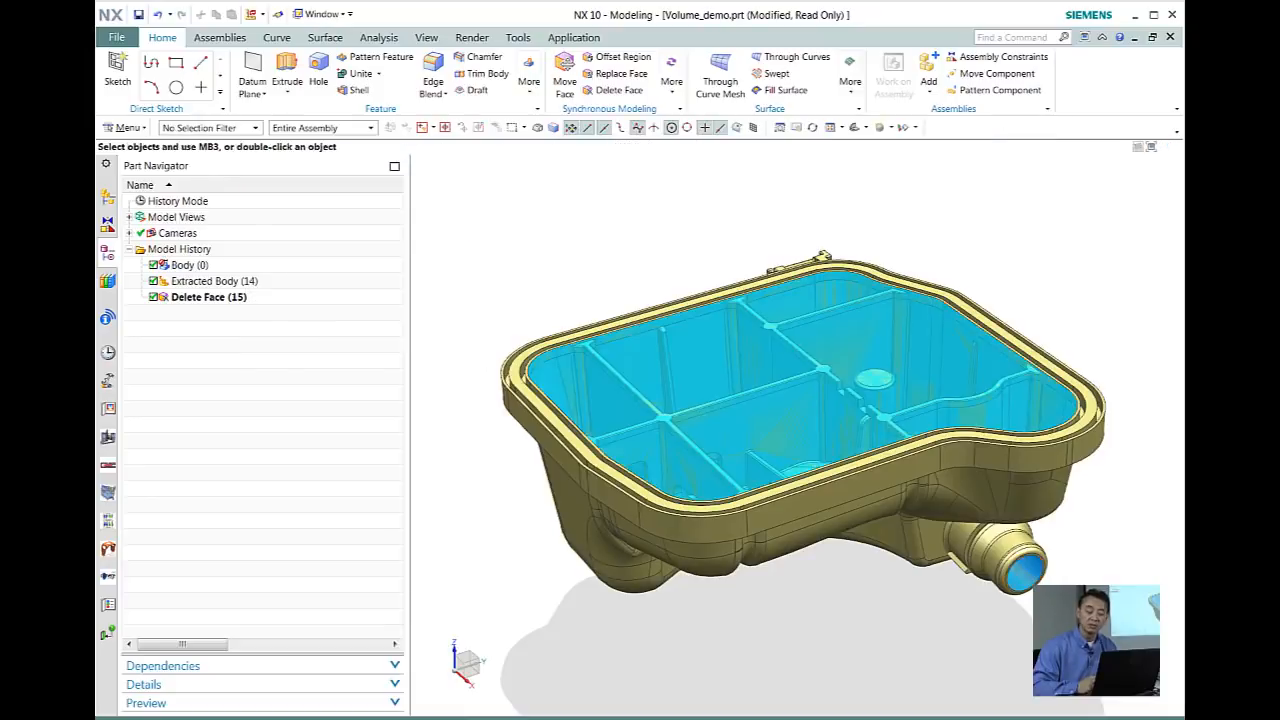
Resize the outlet's cylindrical face to 10 mm diameter and select the feature.
{"action": "right_click", "coordinate": [209, 297]}
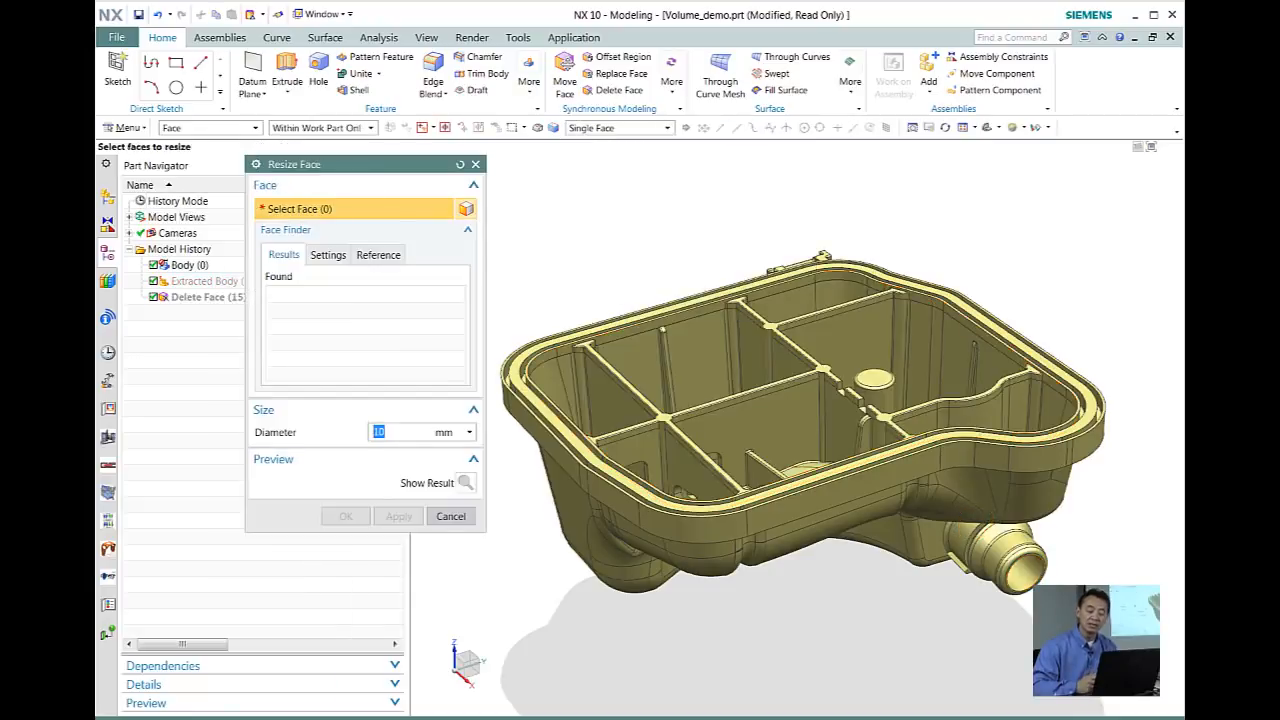
{"action": "left_click", "coordinate": [1025, 565]}
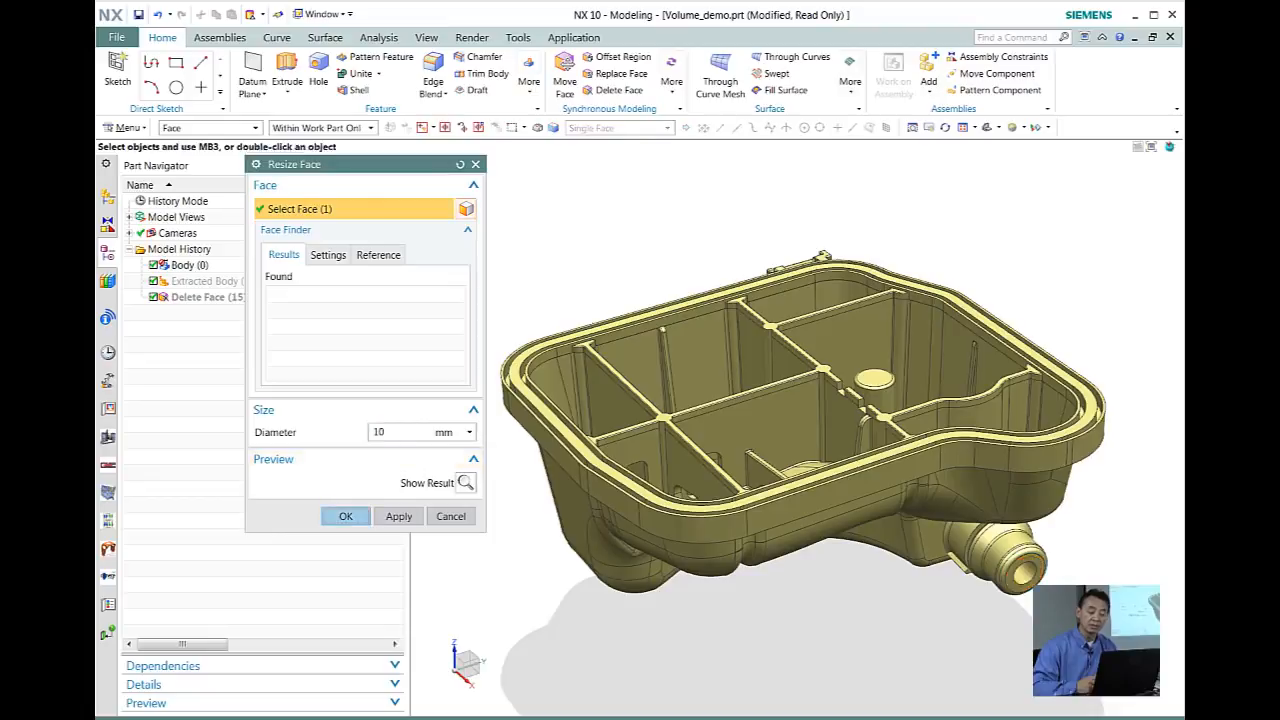
{"action": "left_click", "coordinate": [345, 516]}
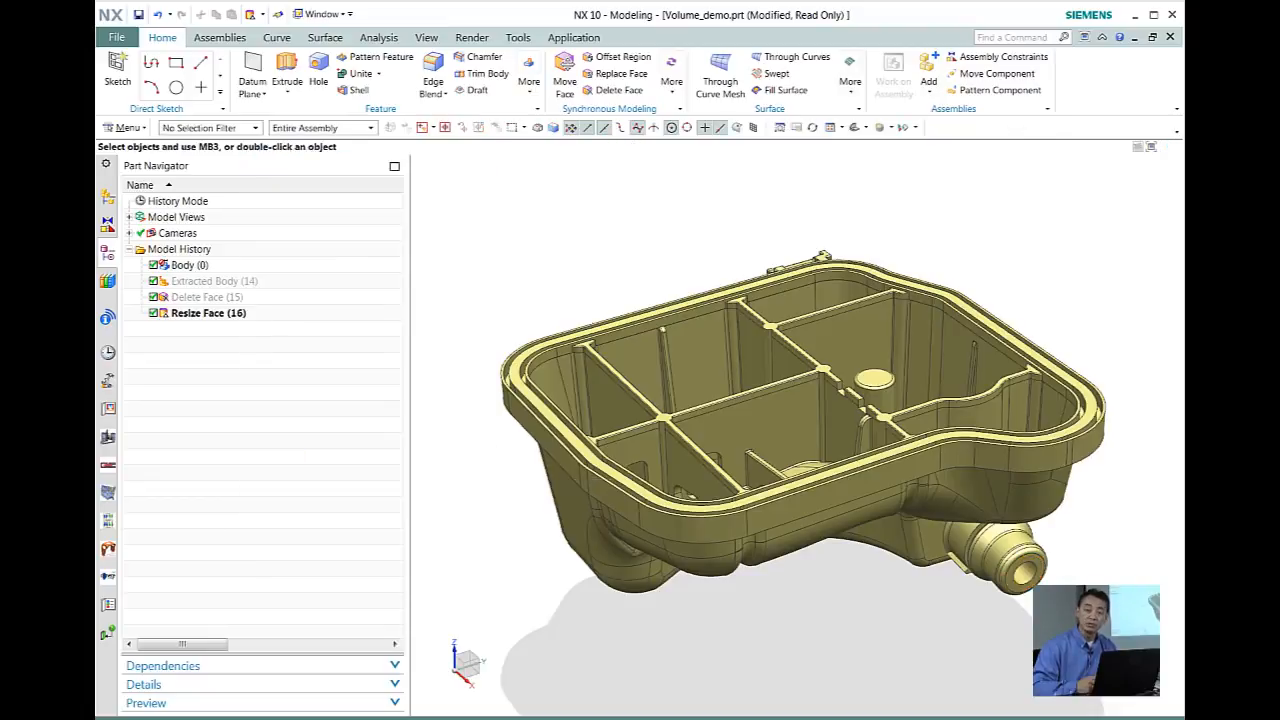
{"action": "left_click", "coordinate": [208, 313]}
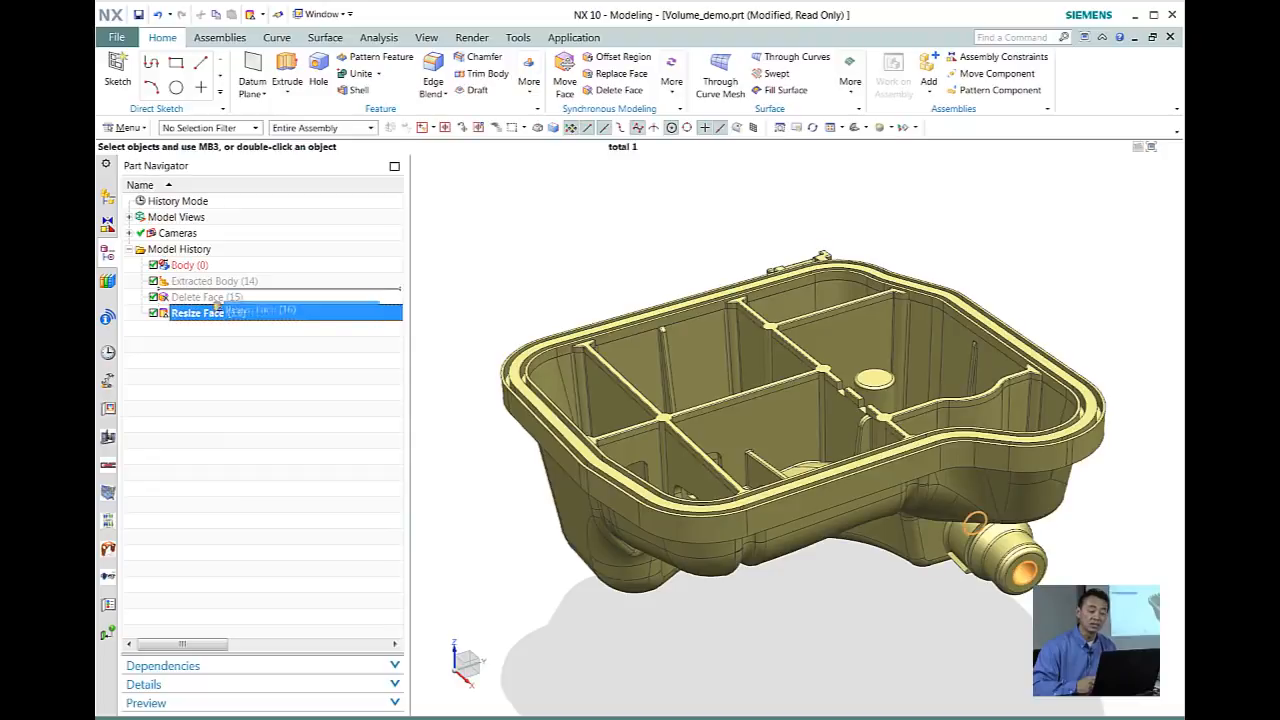